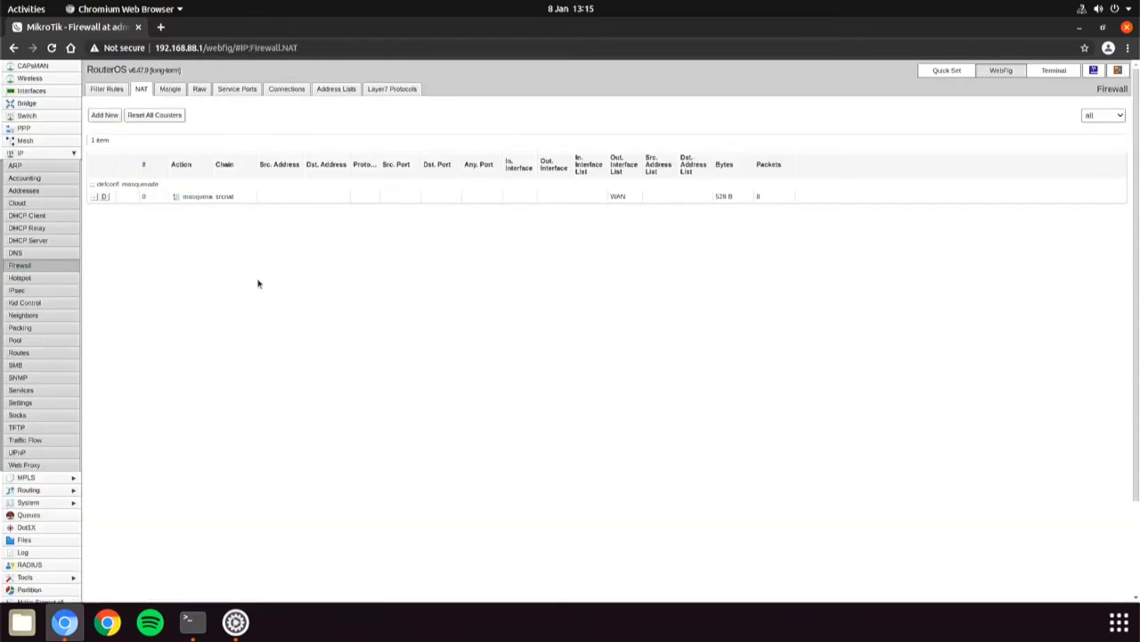
{"action": "mouse_move", "coordinate": [127, 165]}
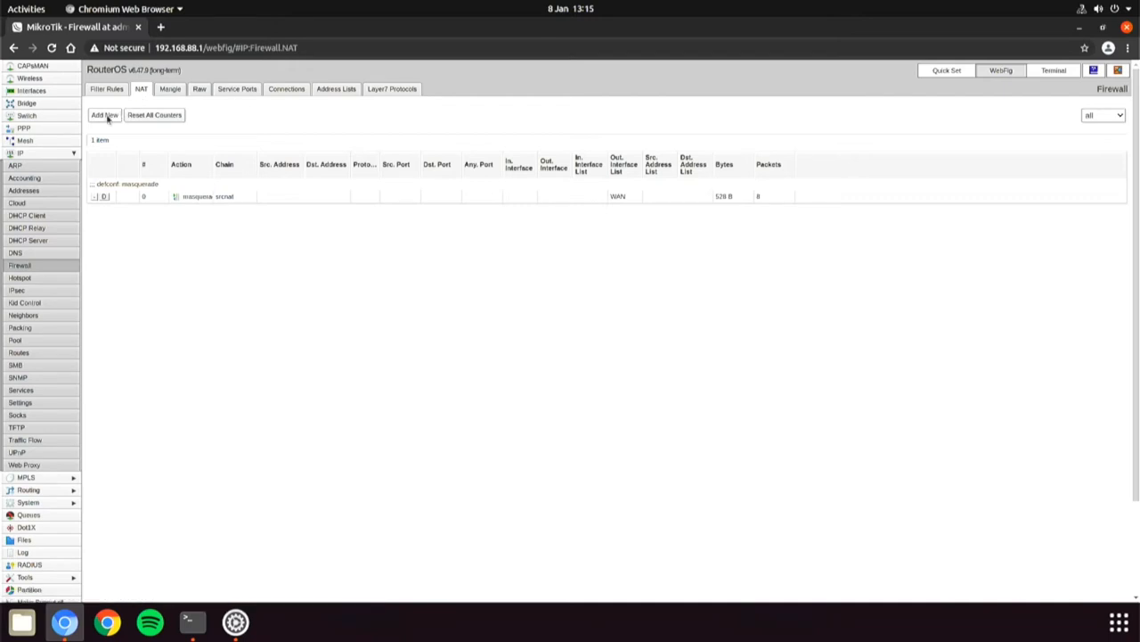
- Add a new rule from the Firewall NAT list to get a blank NAT rule form
{"action": "left_click", "coordinate": [104, 114]}
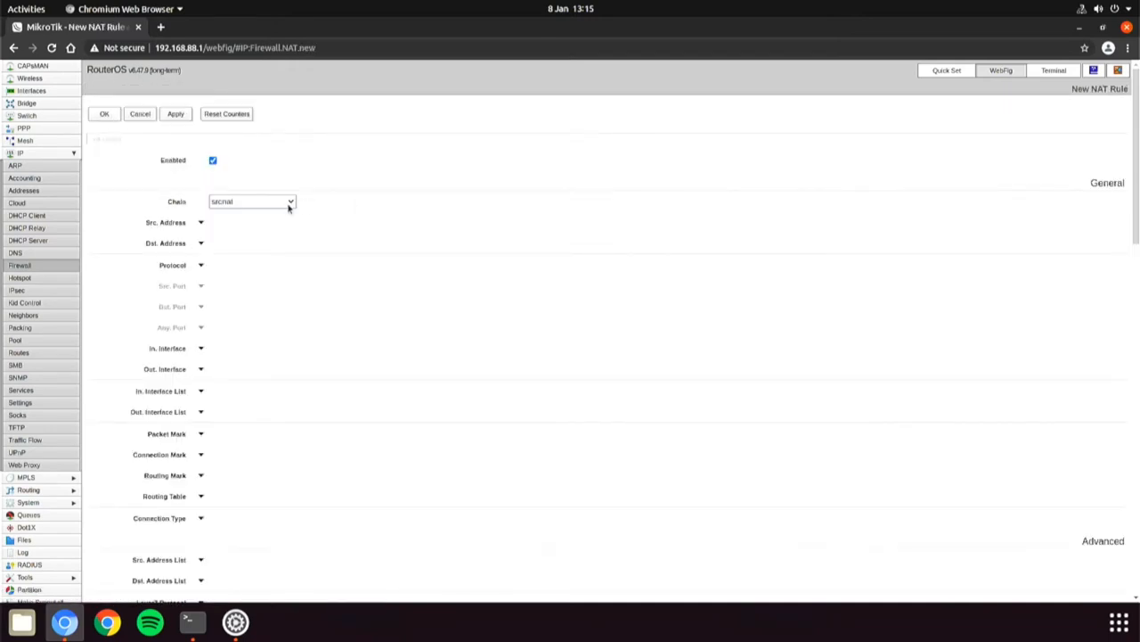
- Set chain dstnat, TCP destination port 5001 and in-interface ether1
{"action": "left_click", "coordinate": [252, 201]}
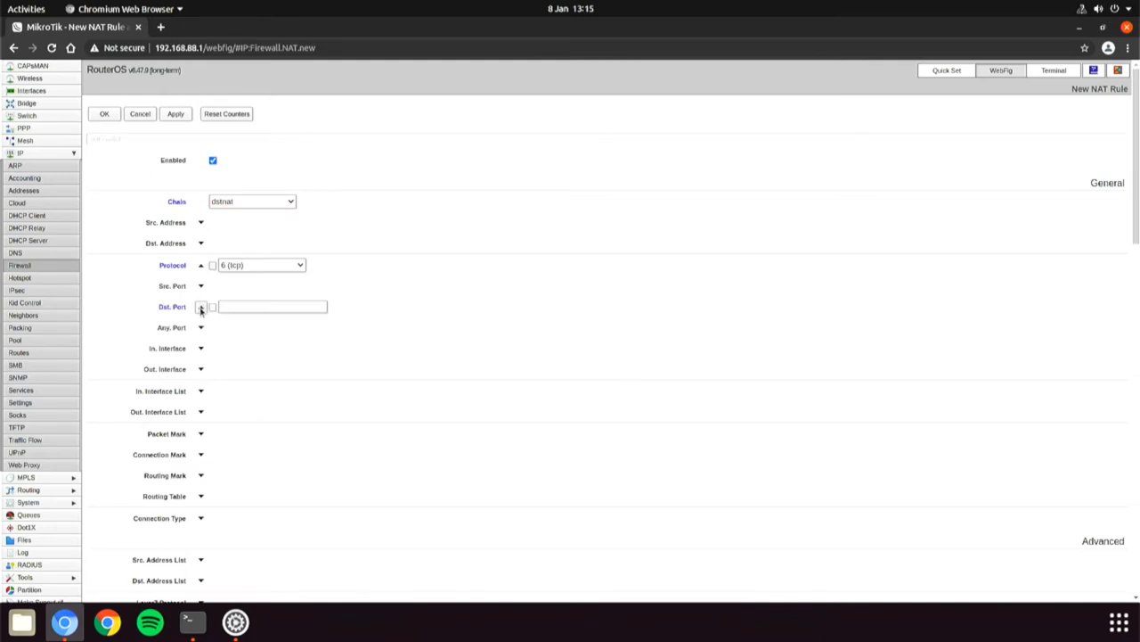
{"action": "type", "text": "5001"}
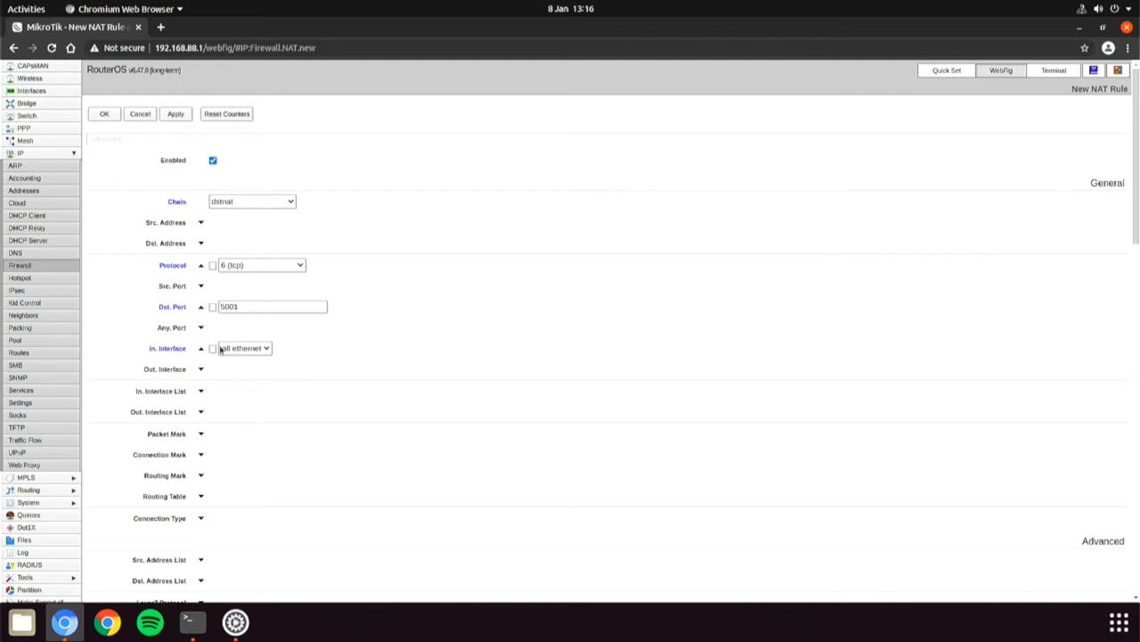
{"action": "left_click", "coordinate": [245, 348]}
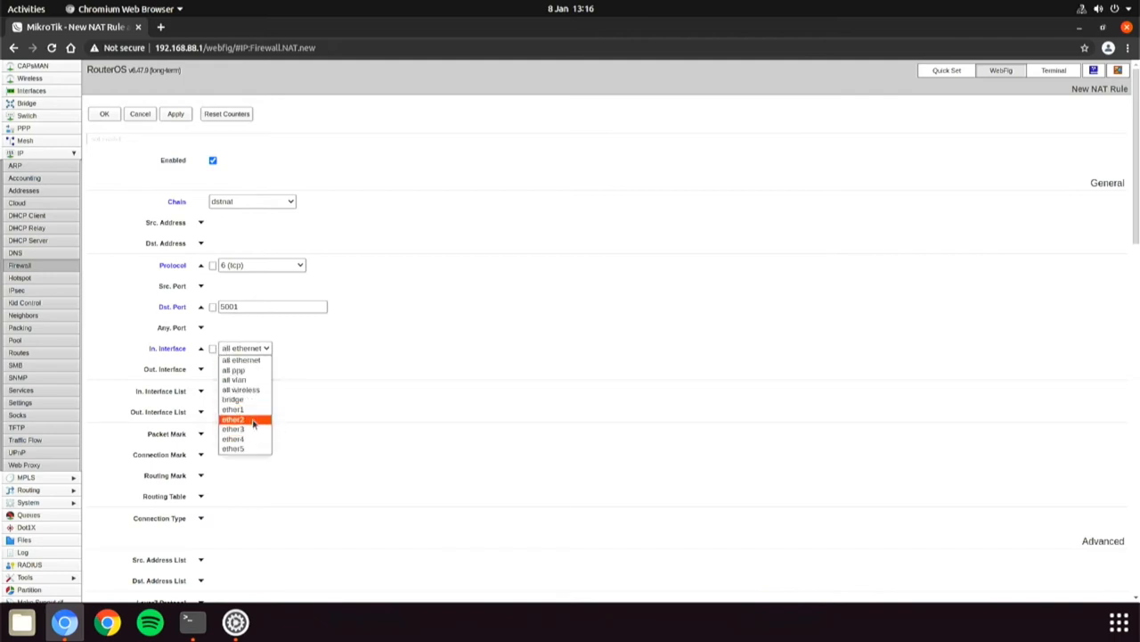
{"action": "left_click", "coordinate": [233, 419]}
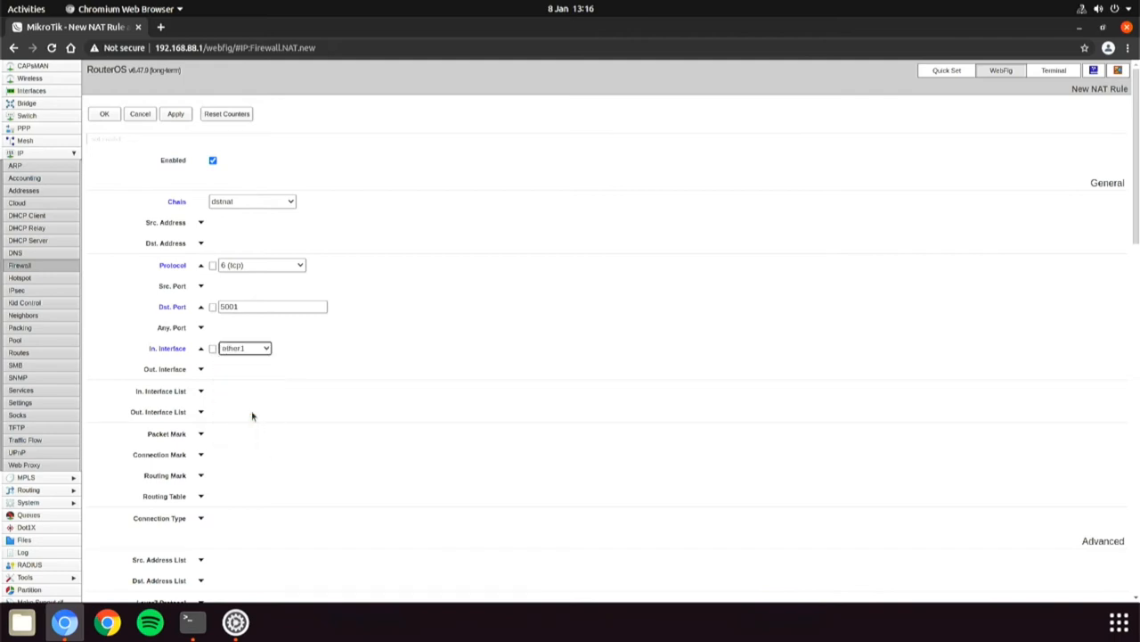
{"action": "scroll", "scroll_direction": "down", "scroll_amount": 3}
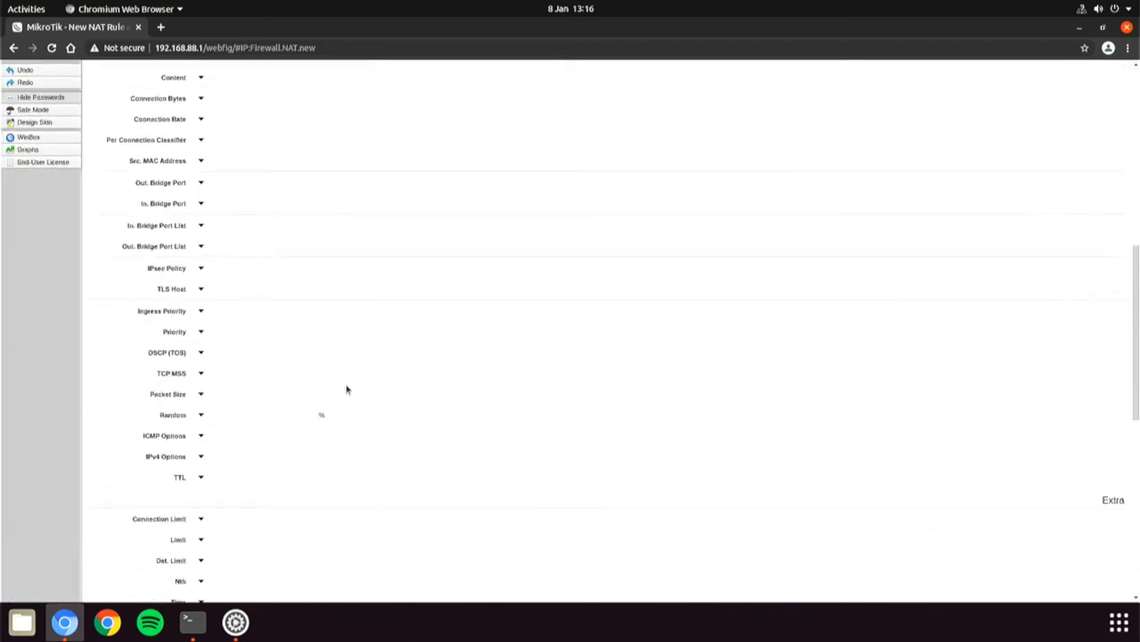
- Set the action to dst-nat with the internal To Address, then save the rule
{"action": "scroll", "scroll_direction": "down", "scroll_amount": 3}
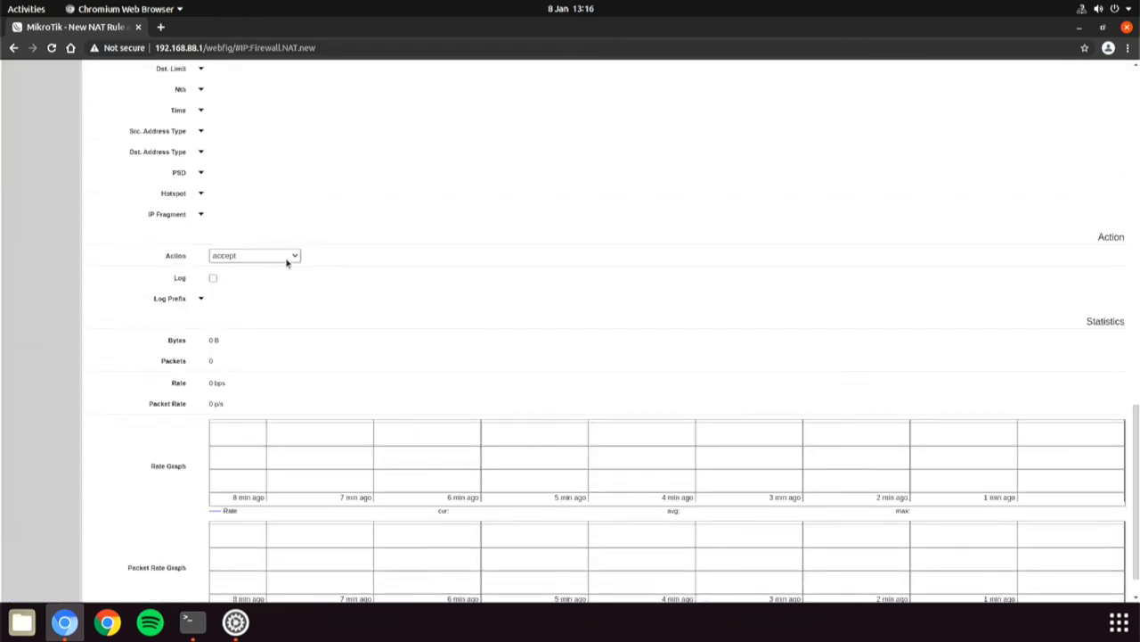
{"action": "left_click", "coordinate": [254, 256]}
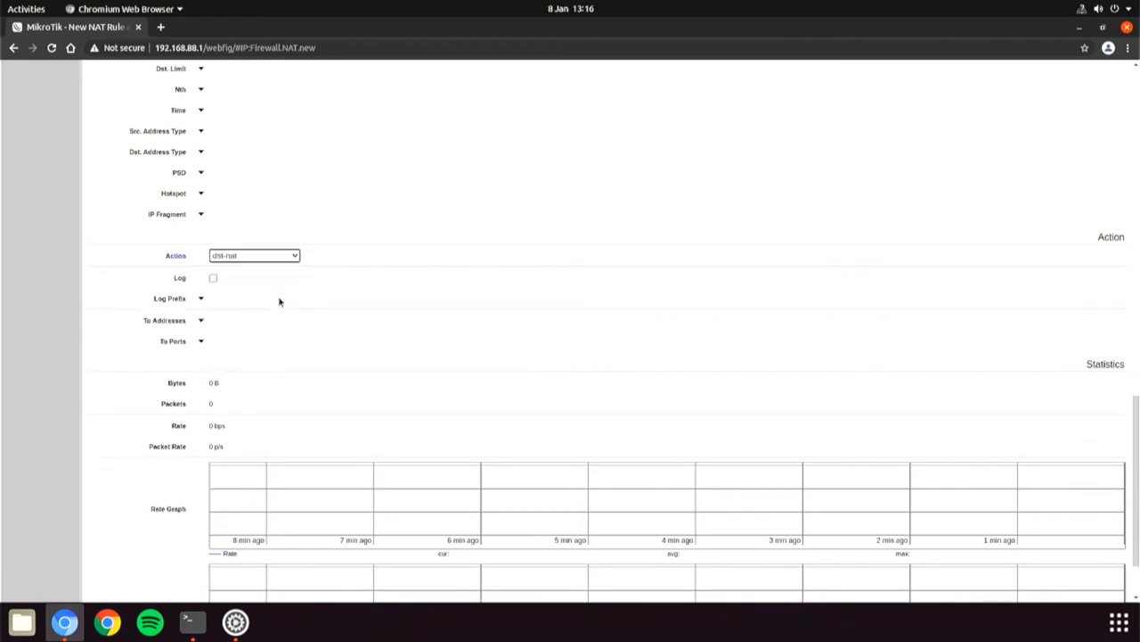
{"action": "left_click", "coordinate": [201, 320]}
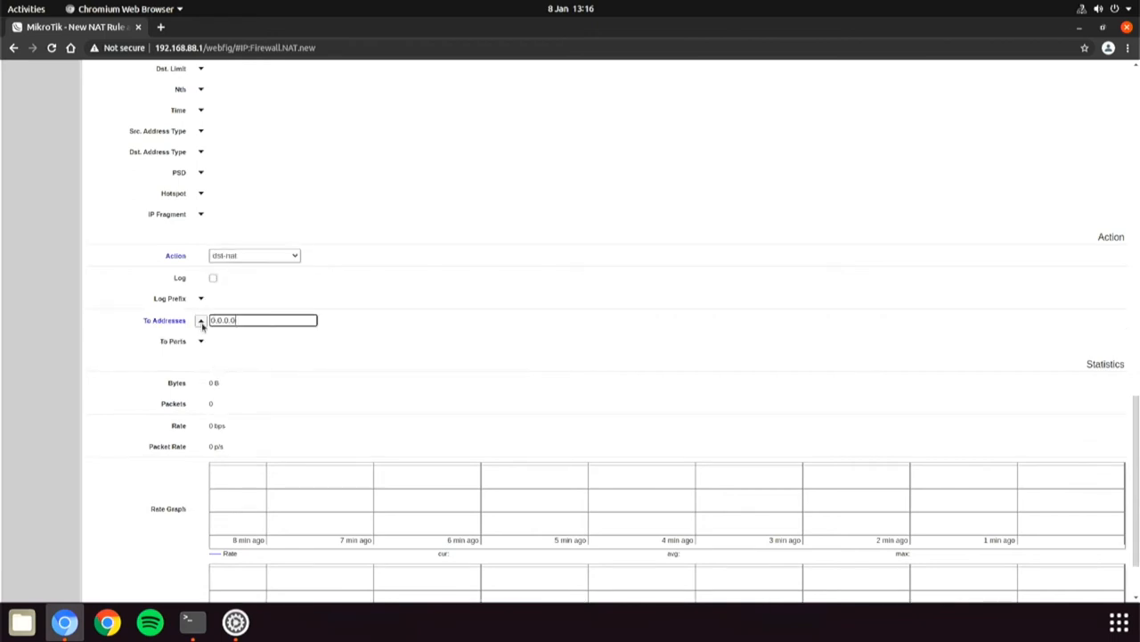
{"action": "type", "text": "19"}
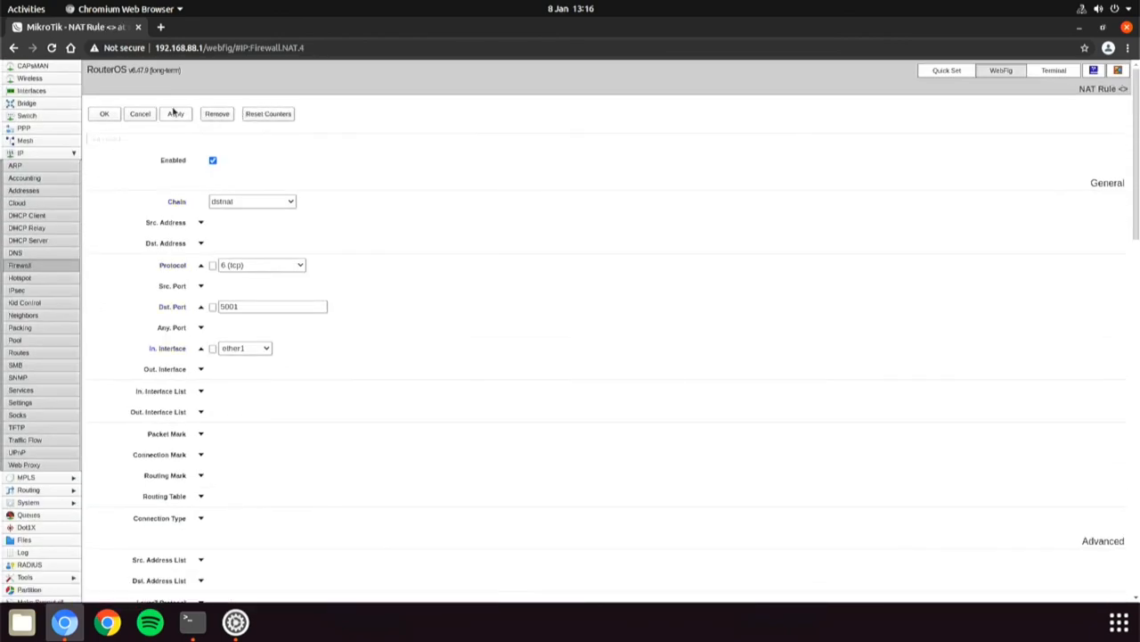
{"action": "left_click", "coordinate": [104, 113]}
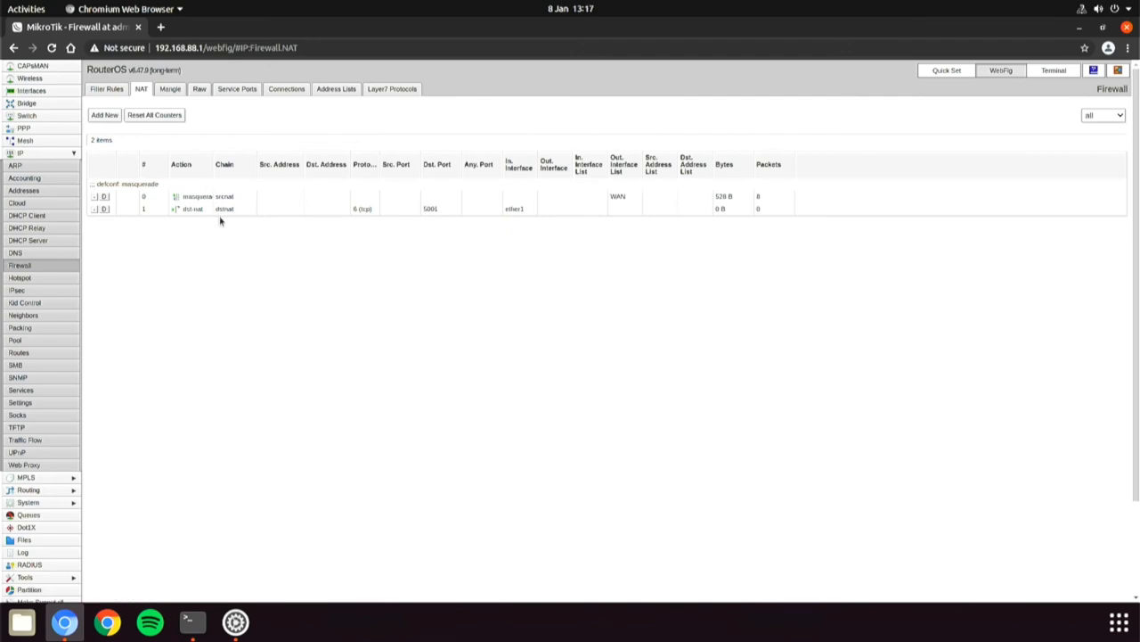